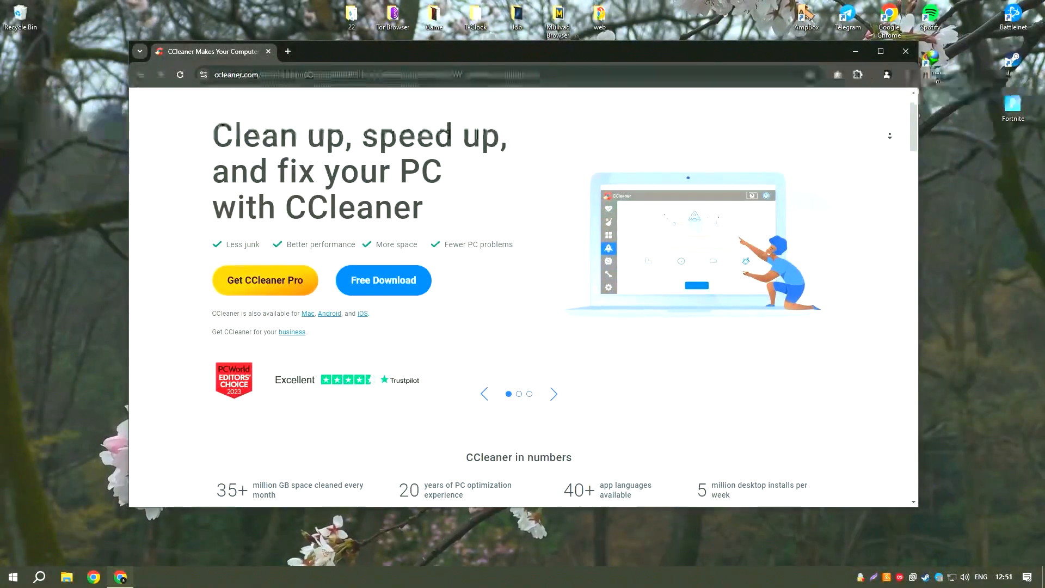
- Scroll through the CCleaner website page and close the browser window
{"action": "scroll", "scroll_direction": "down", "scroll_amount": 3}
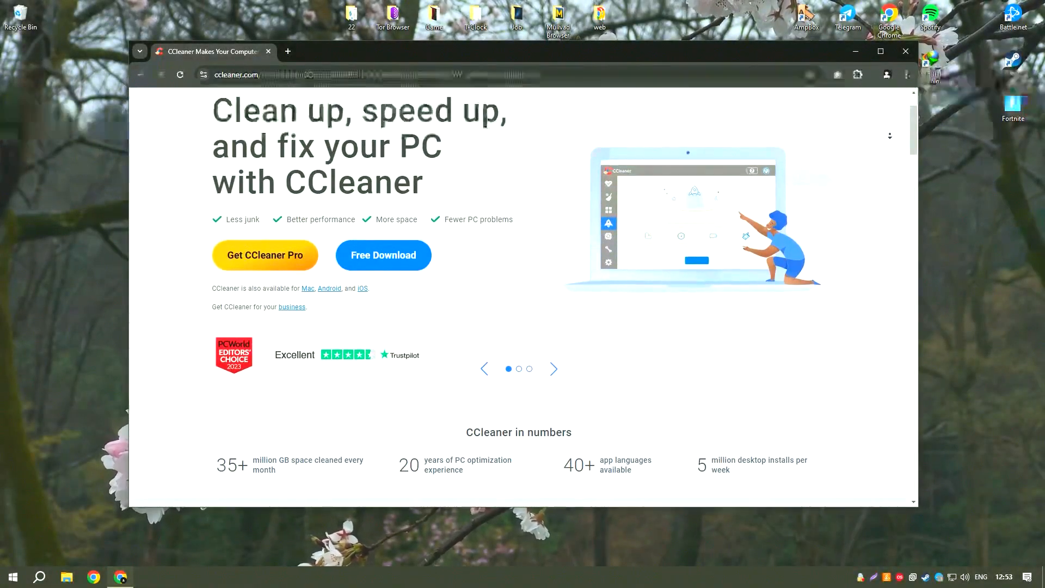
{"action": "scroll", "scroll_direction": "down", "scroll_amount": 3}
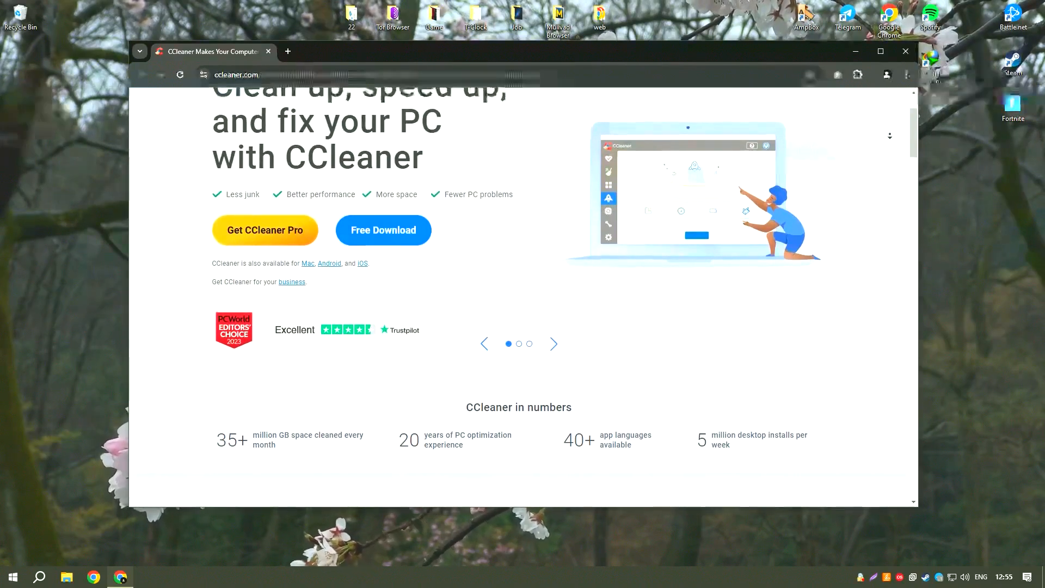
{"action": "scroll", "scroll_direction": "down", "scroll_amount": 3}
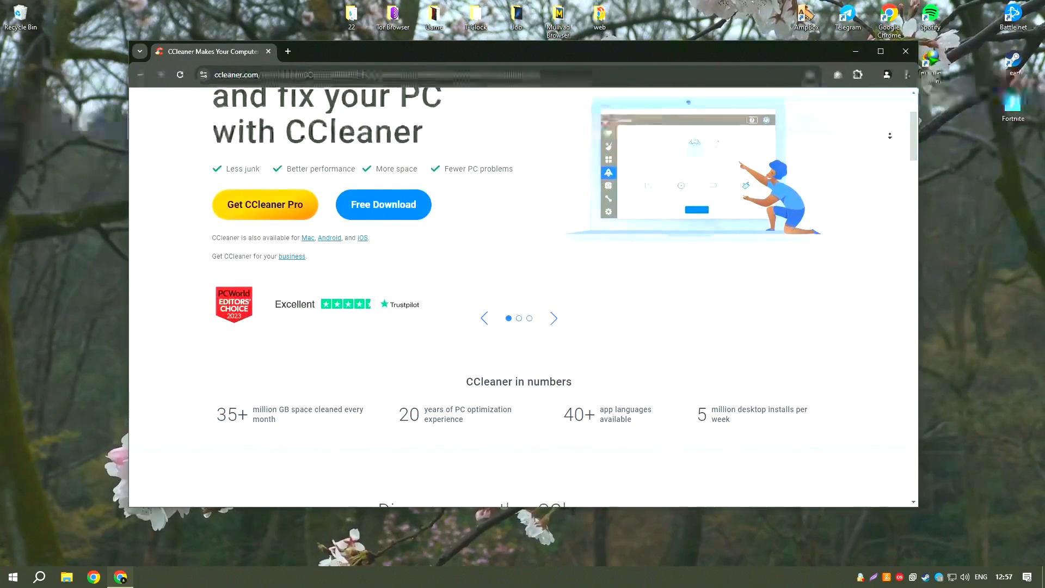
{"action": "scroll", "scroll_direction": "down", "scroll_amount": 3}
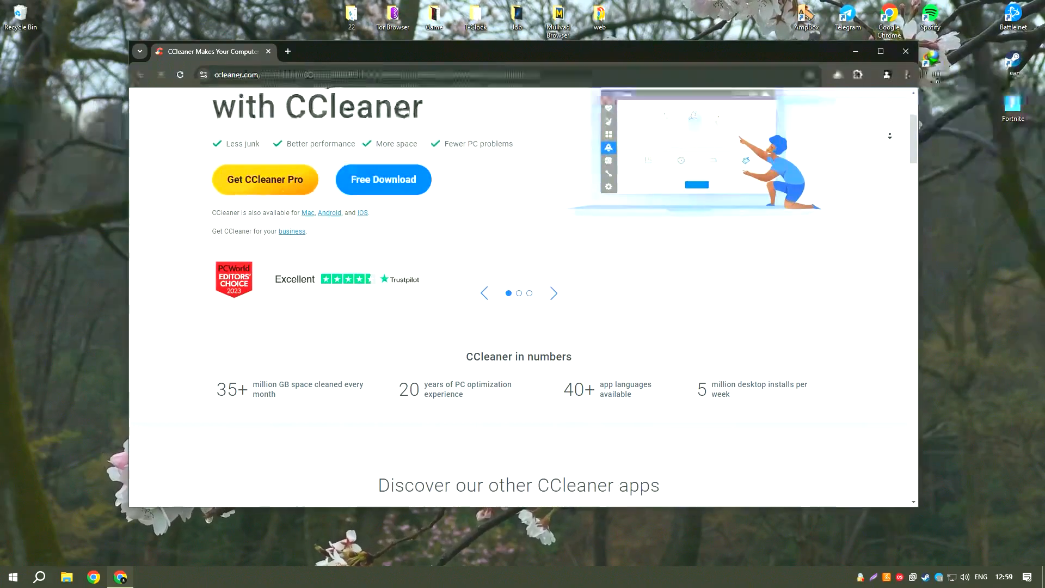
{"action": "scroll", "scroll_direction": "down", "scroll_amount": 3}
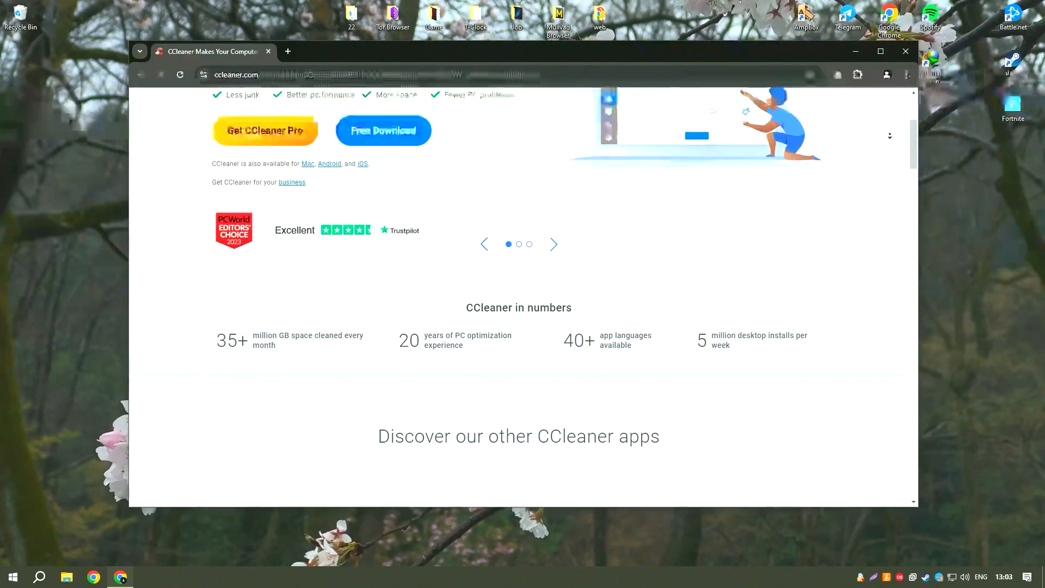
{"action": "scroll", "scroll_direction": "down", "scroll_amount": 3}
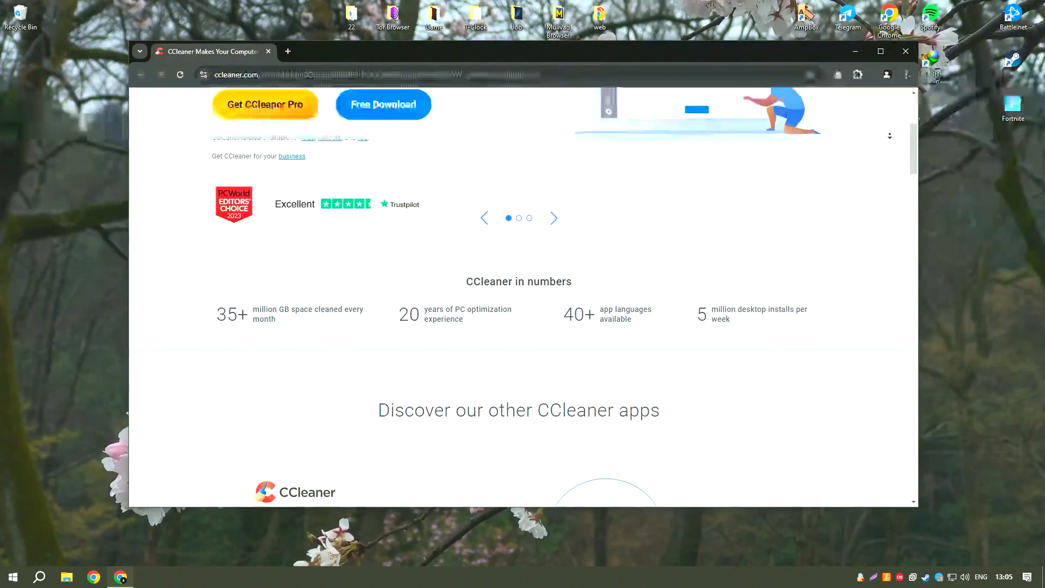
{"action": "scroll", "scroll_direction": "down", "scroll_amount": 3}
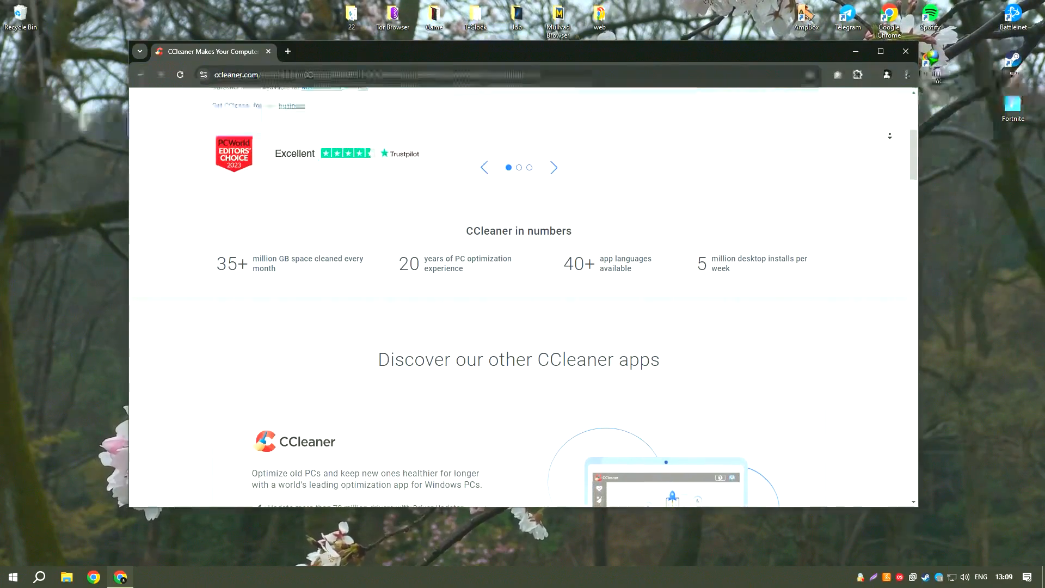
{"action": "scroll", "scroll_direction": "down", "scroll_amount": 3}
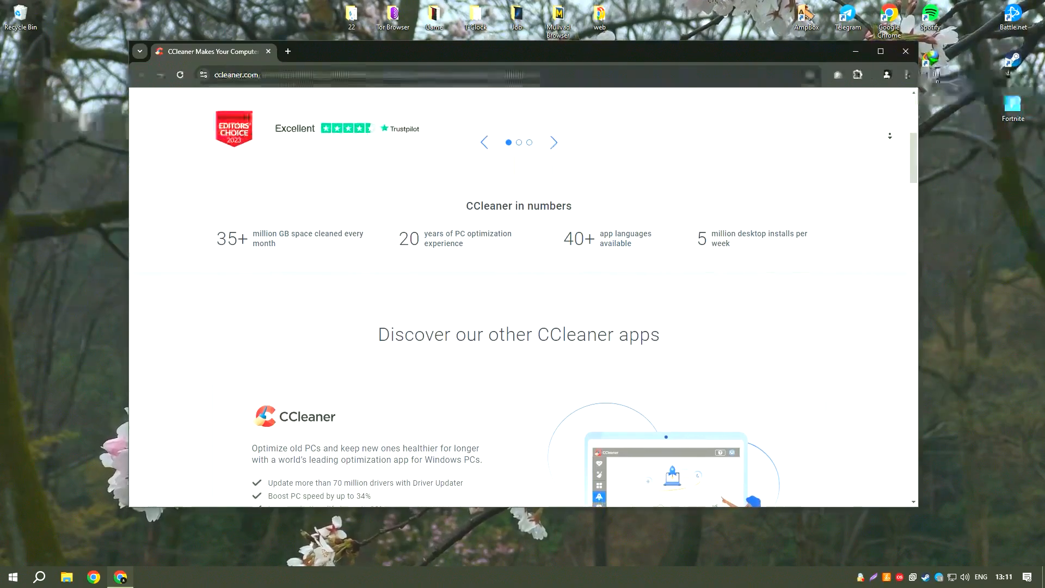
{"action": "scroll", "scroll_direction": "down", "scroll_amount": 3}
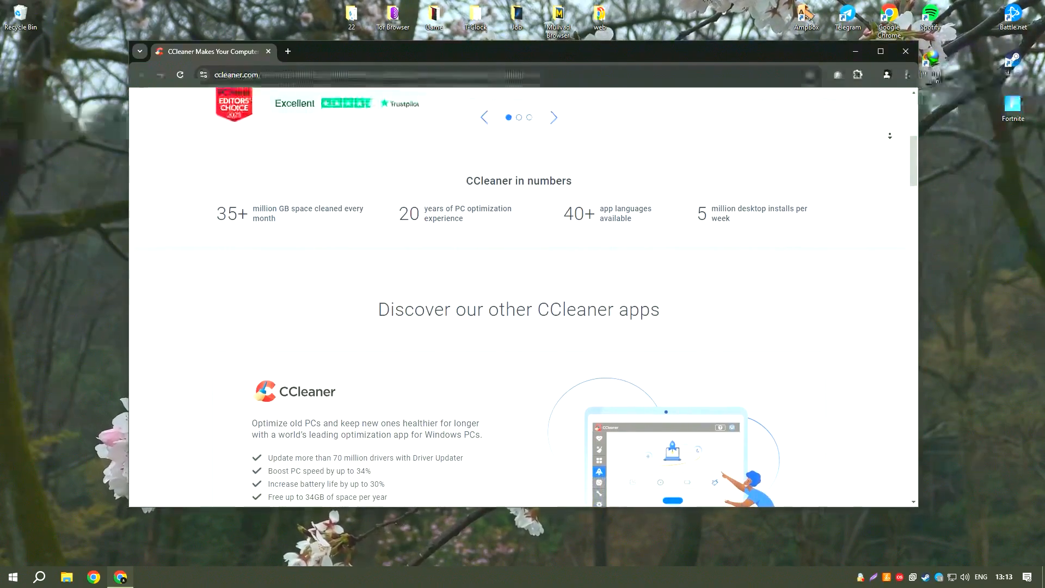
{"action": "scroll", "scroll_direction": "down", "scroll_amount": 3}
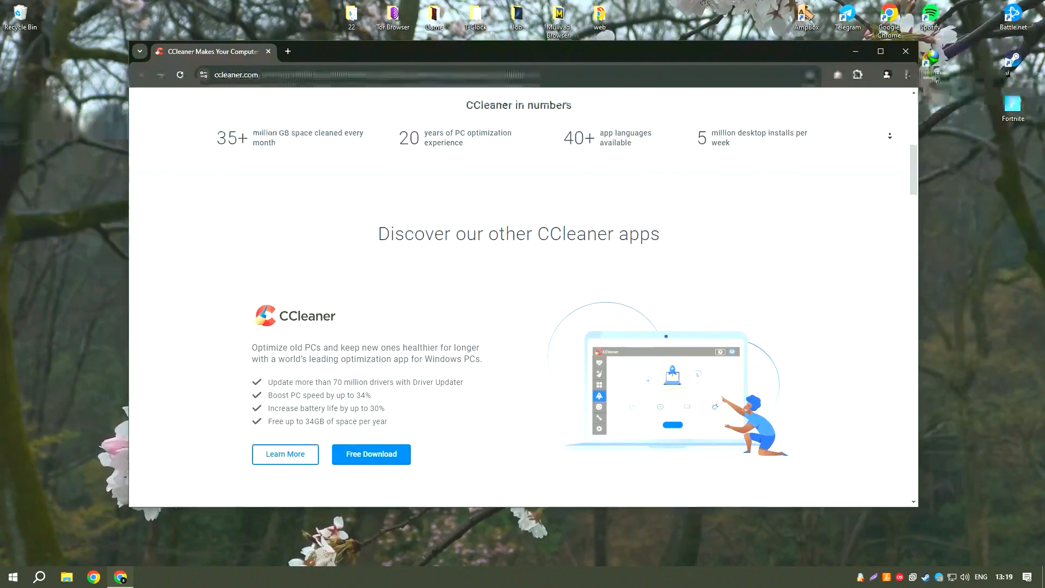
{"action": "scroll", "scroll_direction": "down", "scroll_amount": 3}
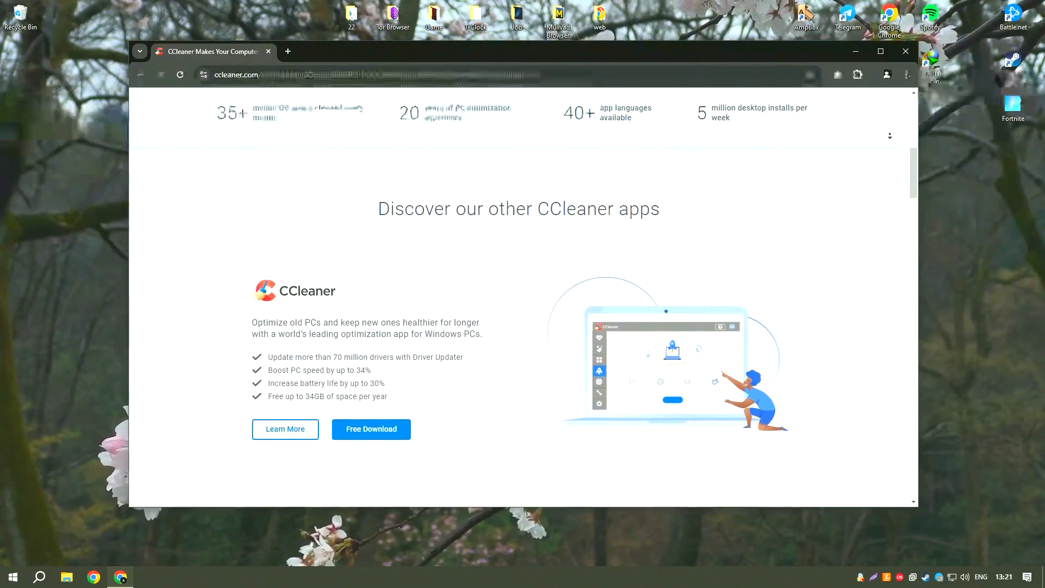
{"action": "scroll", "scroll_direction": "down", "scroll_amount": 3}
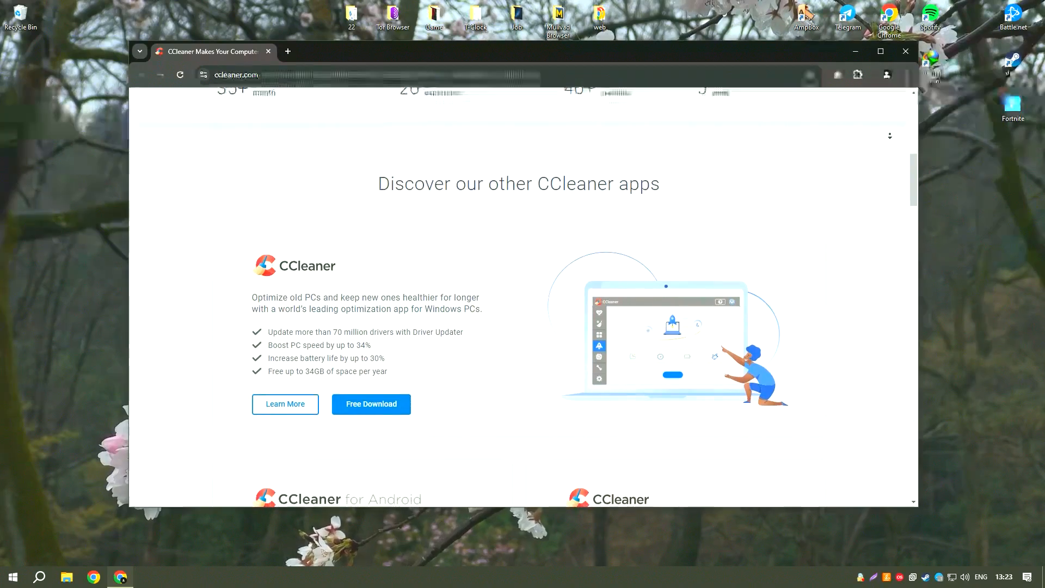
{"action": "scroll", "scroll_direction": "down", "scroll_amount": 3}
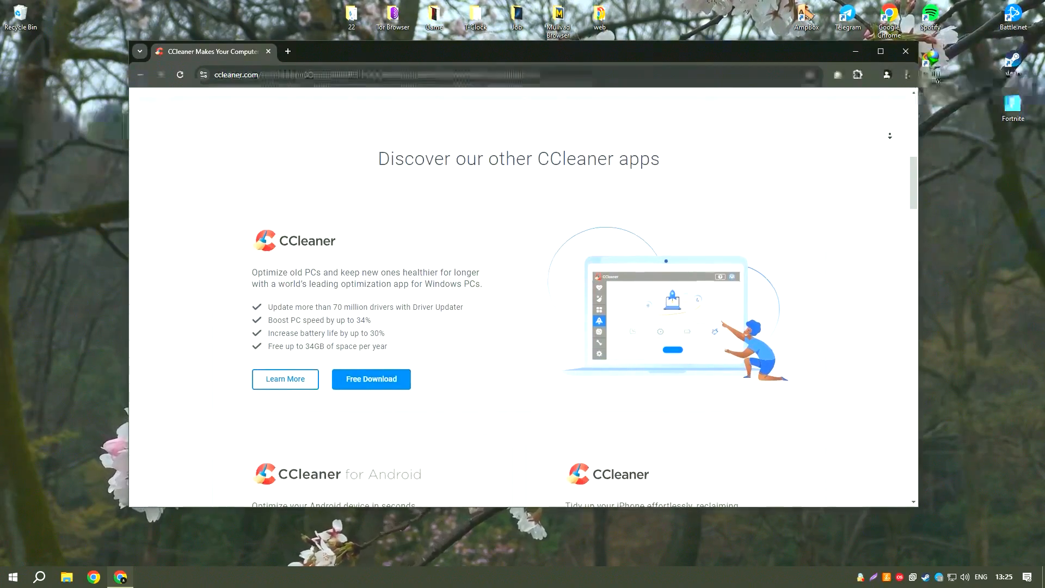
{"action": "scroll", "scroll_direction": "down", "scroll_amount": 3}
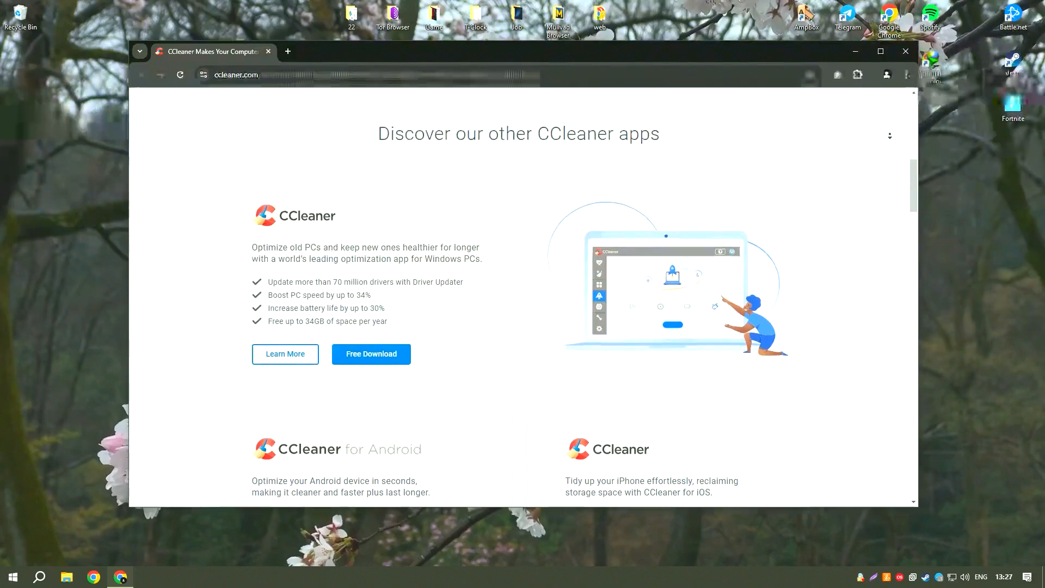
{"action": "scroll", "scroll_direction": "down", "scroll_amount": 3}
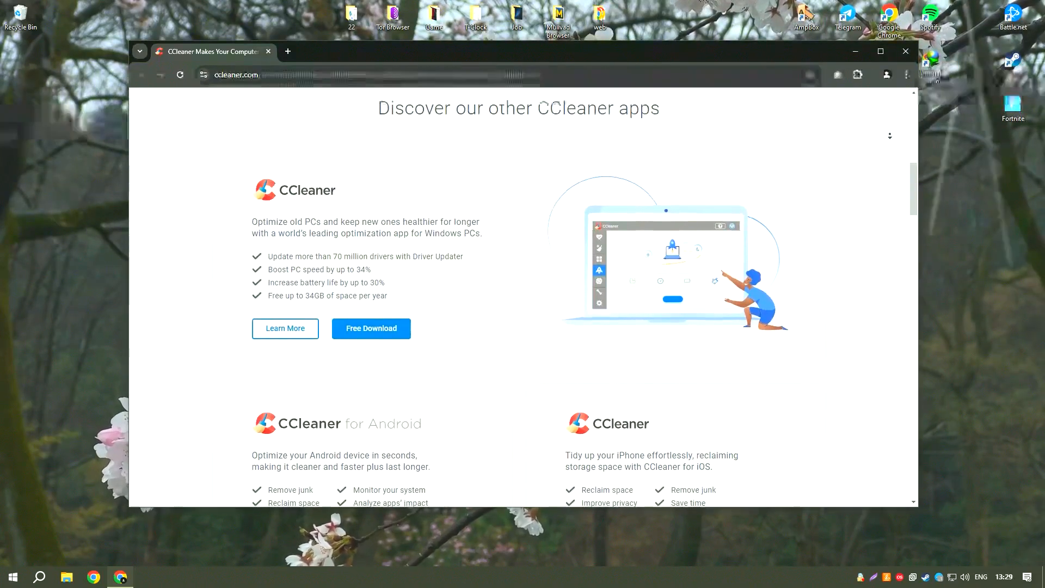
{"action": "scroll", "scroll_direction": "down", "scroll_amount": 3}
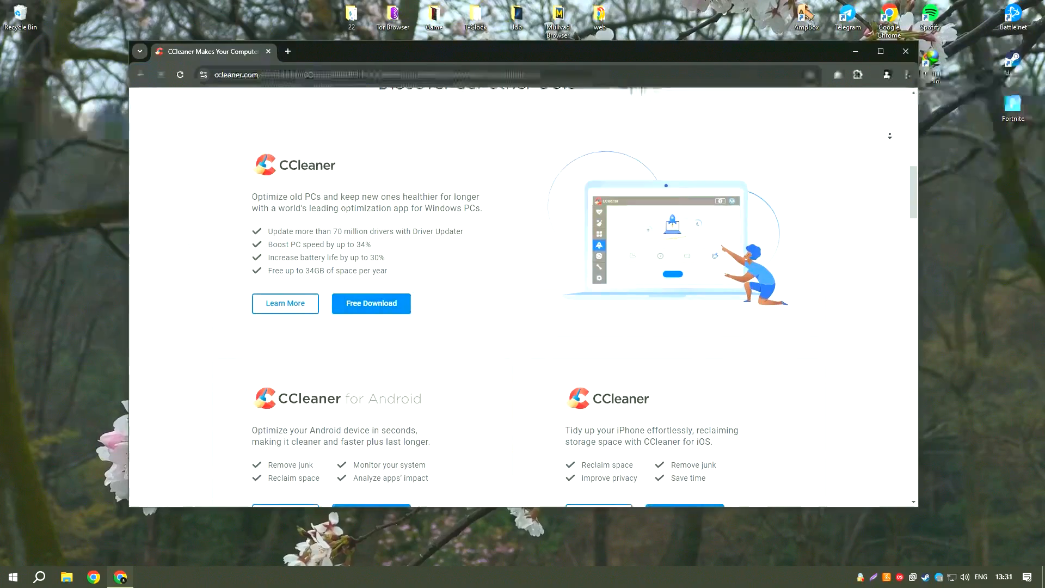
{"action": "scroll", "scroll_direction": "down", "scroll_amount": 3}
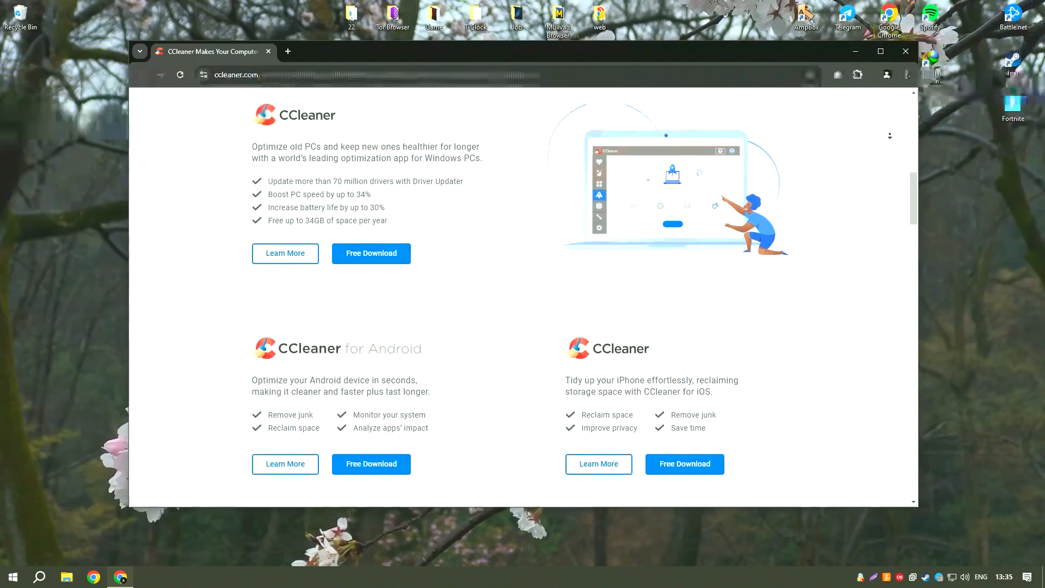
{"action": "scroll", "scroll_direction": "down", "scroll_amount": 3}
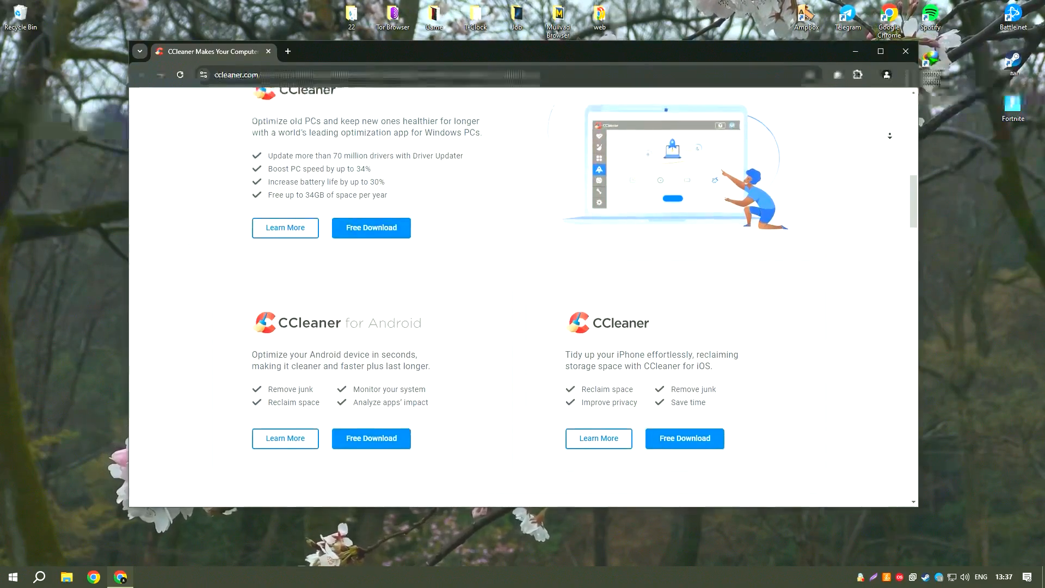
{"action": "scroll", "scroll_direction": "down", "scroll_amount": 3}
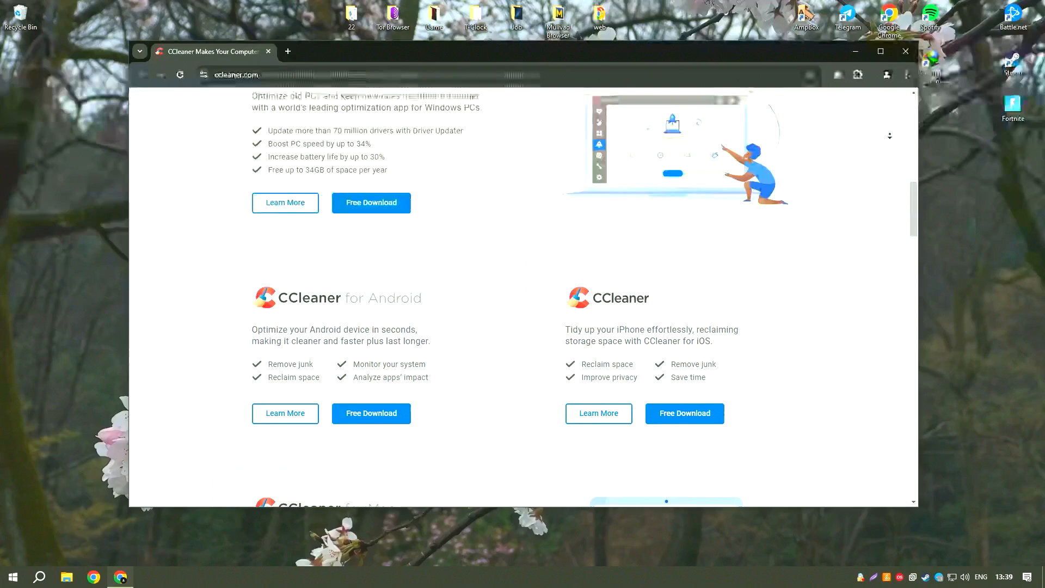
{"action": "scroll", "scroll_direction": "down", "scroll_amount": 3}
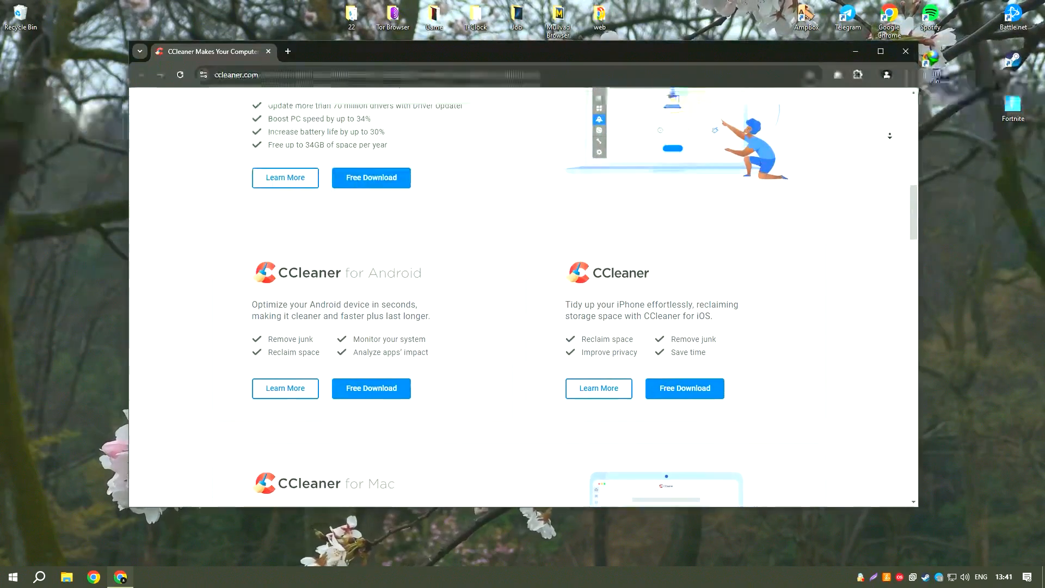
{"action": "scroll", "scroll_direction": "down", "scroll_amount": 3}
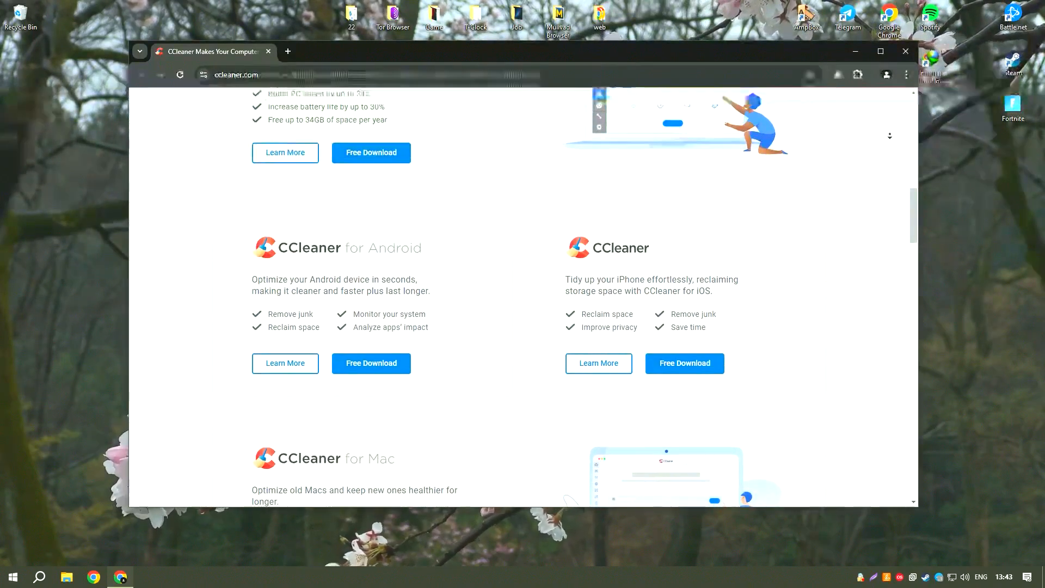
{"action": "scroll", "scroll_direction": "down", "scroll_amount": 3}
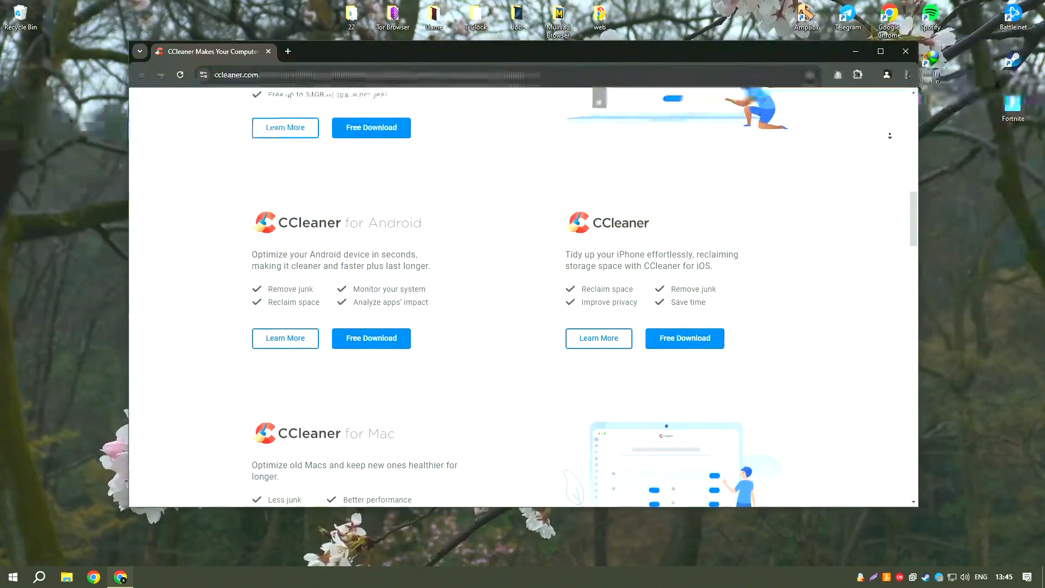
{"action": "scroll", "scroll_direction": "down", "scroll_amount": 3}
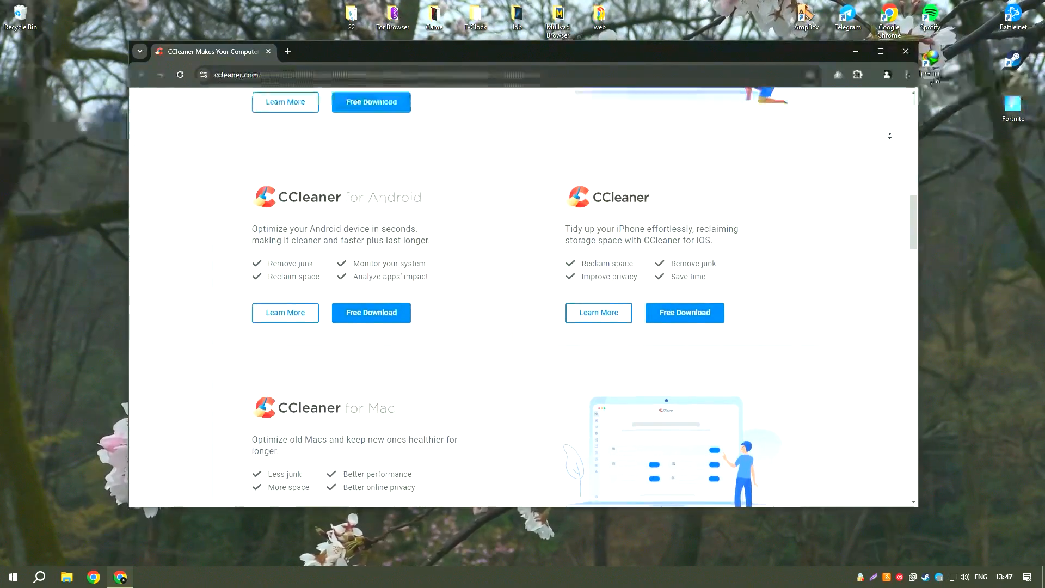
{"action": "scroll", "scroll_direction": "down", "scroll_amount": 3}
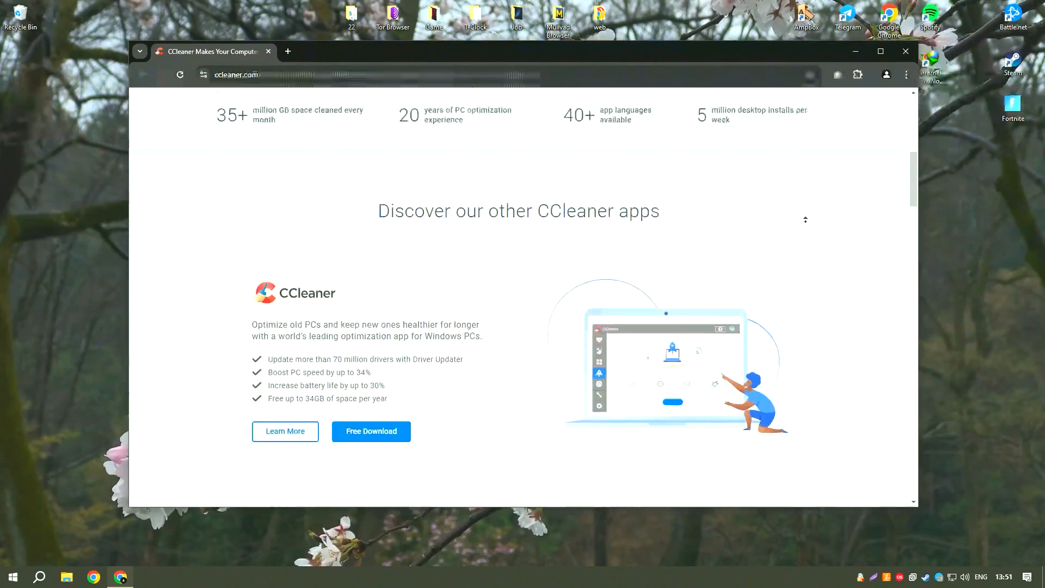
{"action": "scroll", "scroll_direction": "up", "scroll_amount": 3}
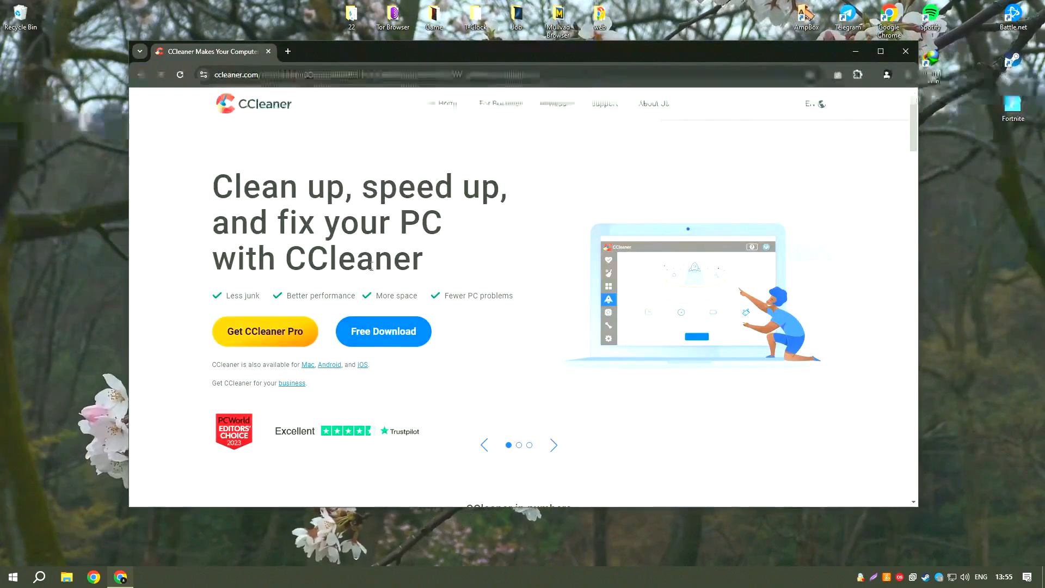
{"action": "left_click", "coordinate": [905, 51]}
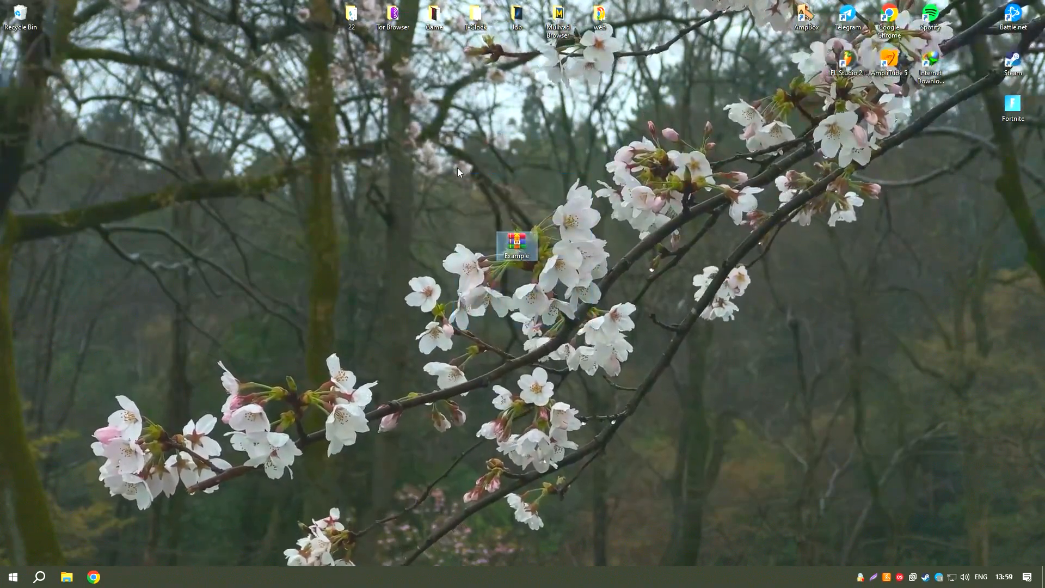
- Unlock Example.rar with its password, extract the Installer folder to the desktop, and close WinRAR
{"action": "double_click", "coordinate": [516, 244]}
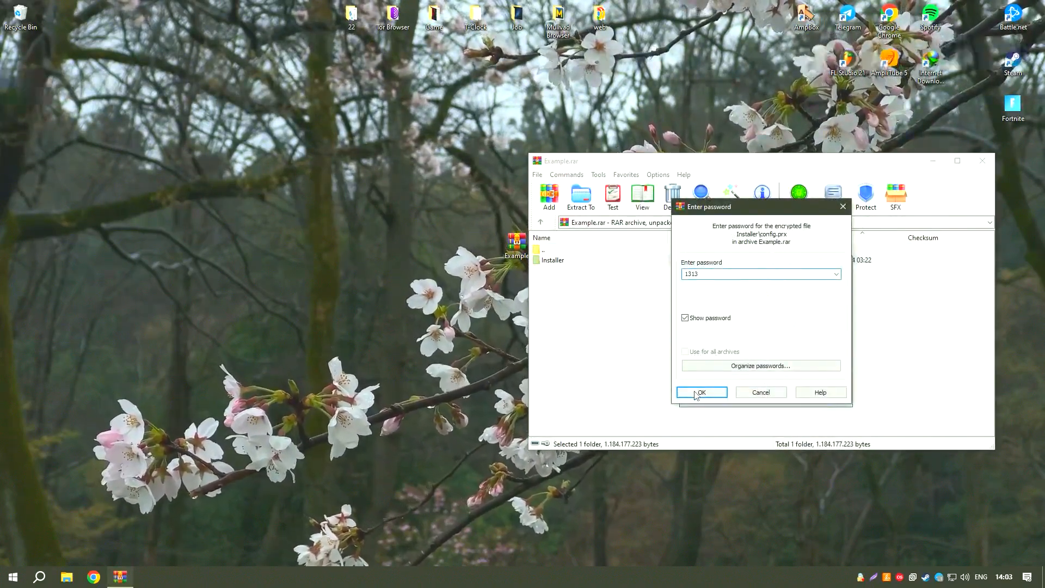
{"action": "left_click", "coordinate": [700, 392]}
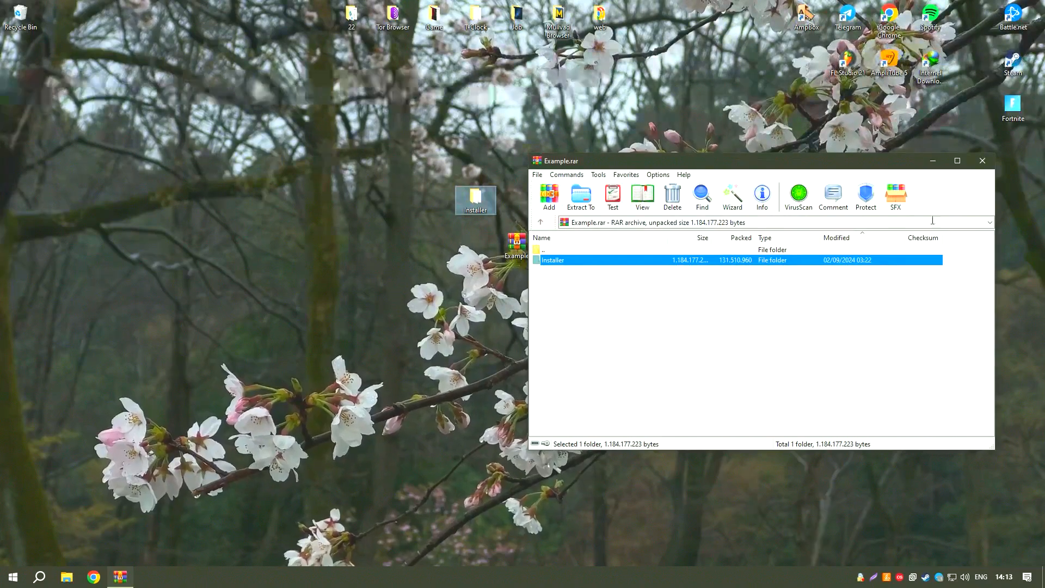
{"action": "left_click", "coordinate": [981, 161]}
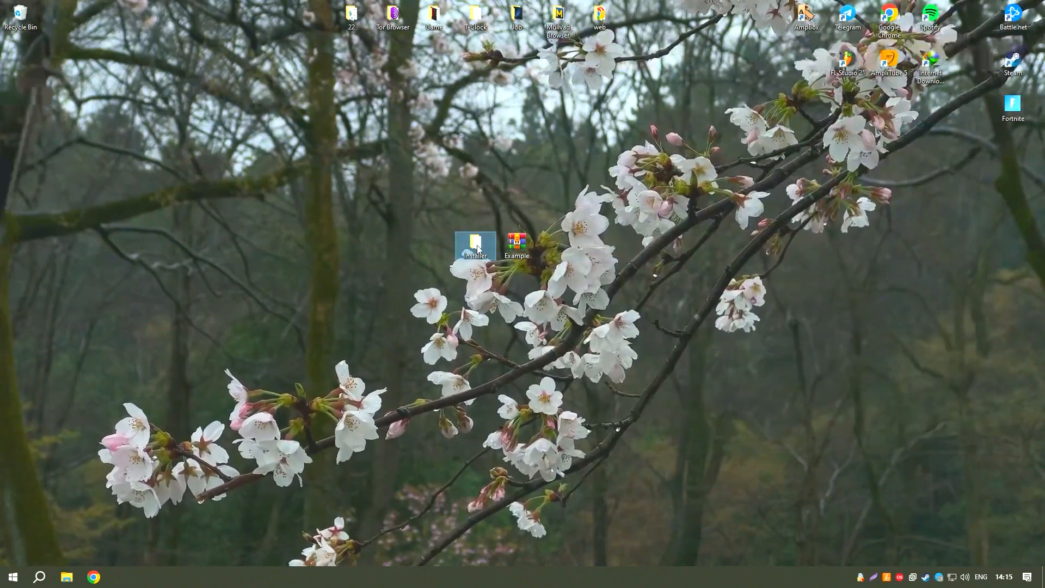
- Run Setup from the desktop Installer folder to install CCleaner Free
{"action": "double_click", "coordinate": [476, 242]}
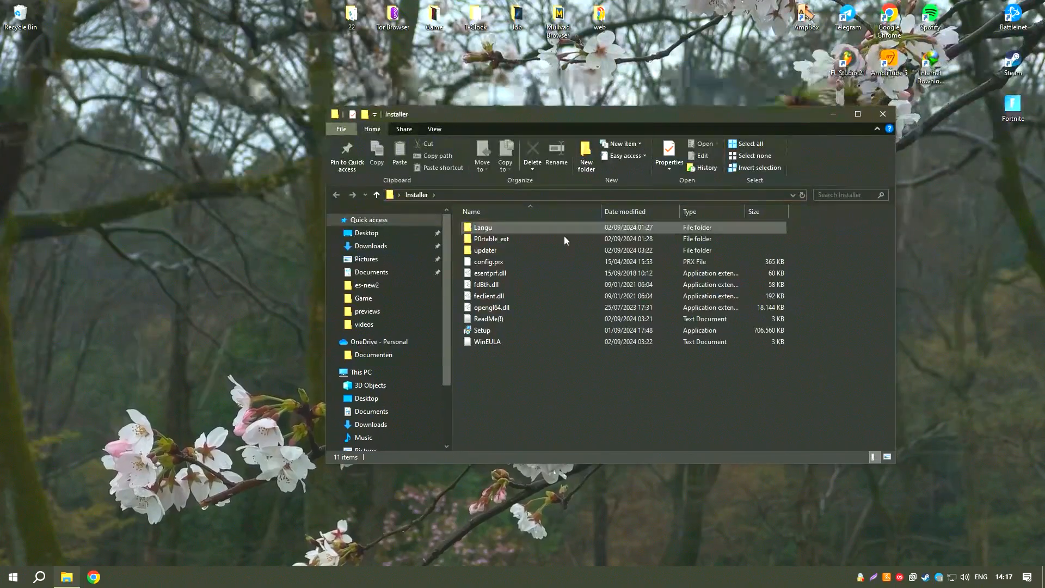
{"action": "double_click", "coordinate": [482, 330]}
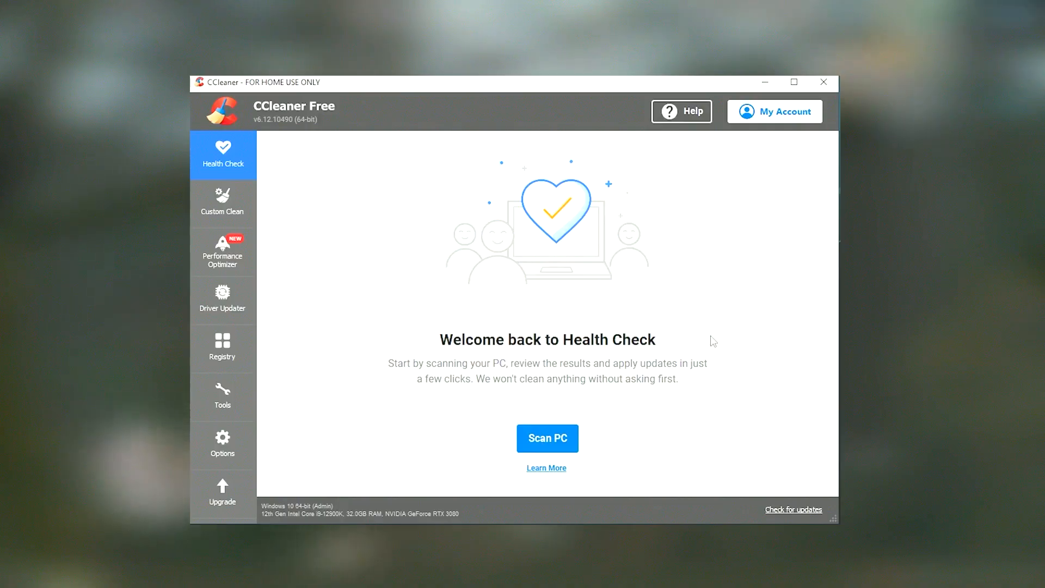
{"action": "mouse_move", "coordinate": [319, 371]}
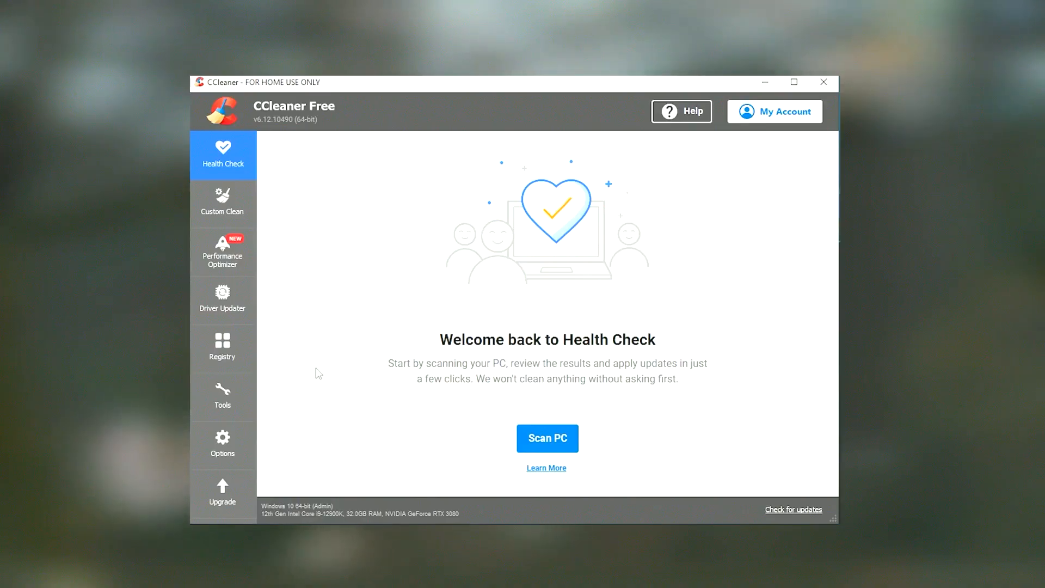
{"action": "mouse_move", "coordinate": [503, 434]}
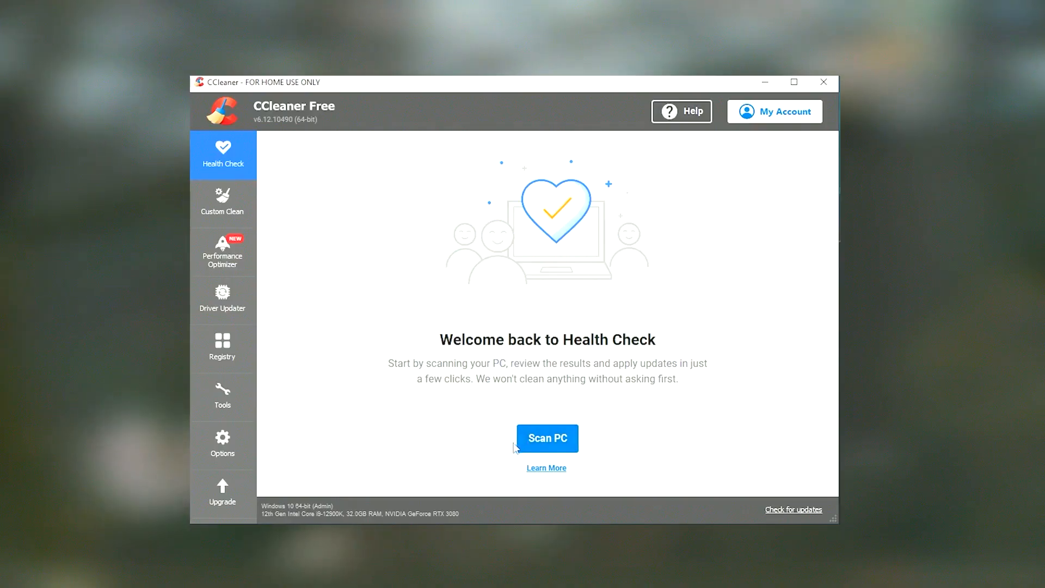
{"action": "mouse_move", "coordinate": [496, 441]}
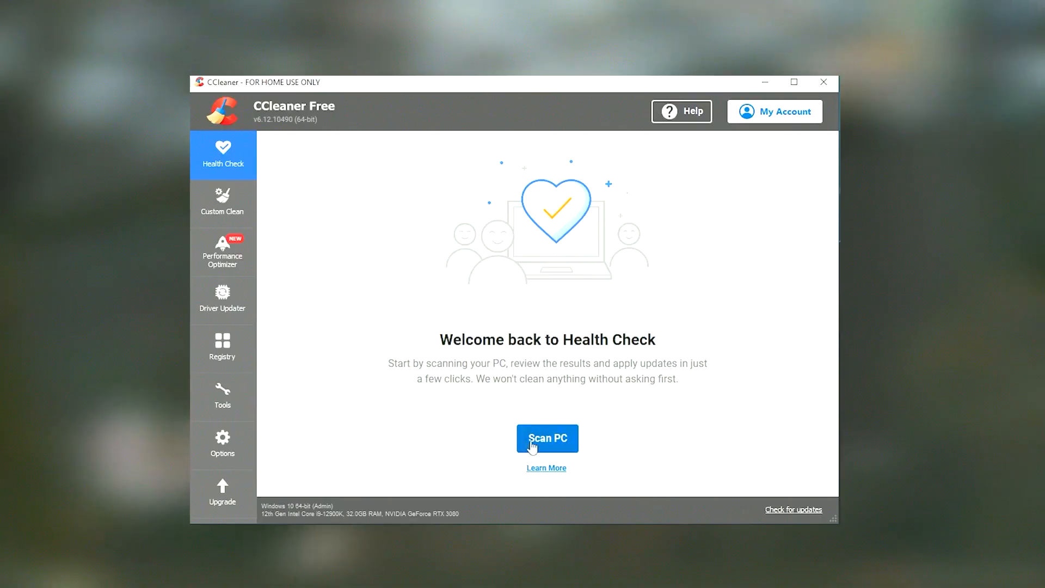
- Start the Health Check scan with Scan PC
{"action": "left_click", "coordinate": [547, 438]}
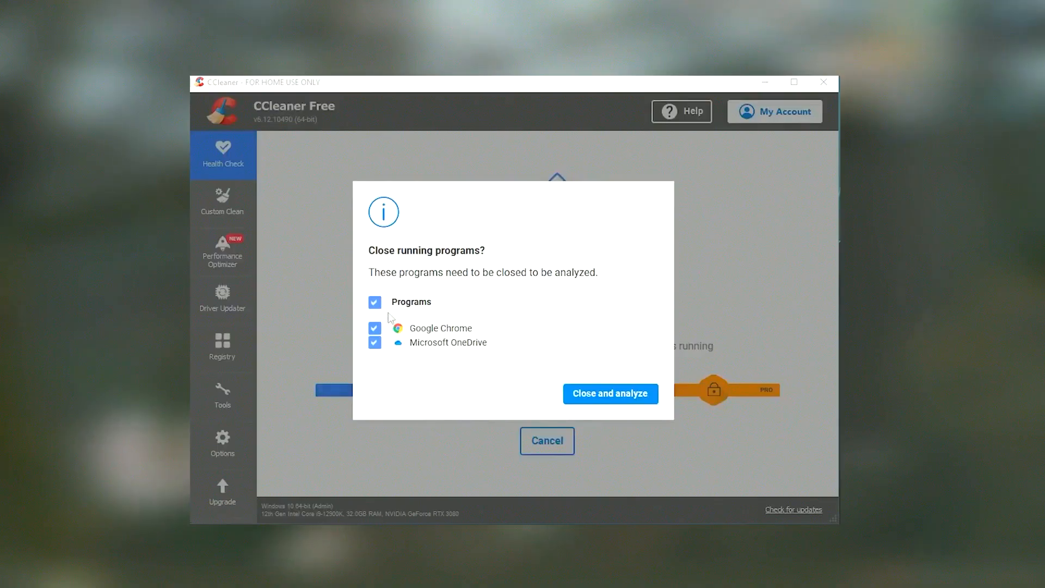